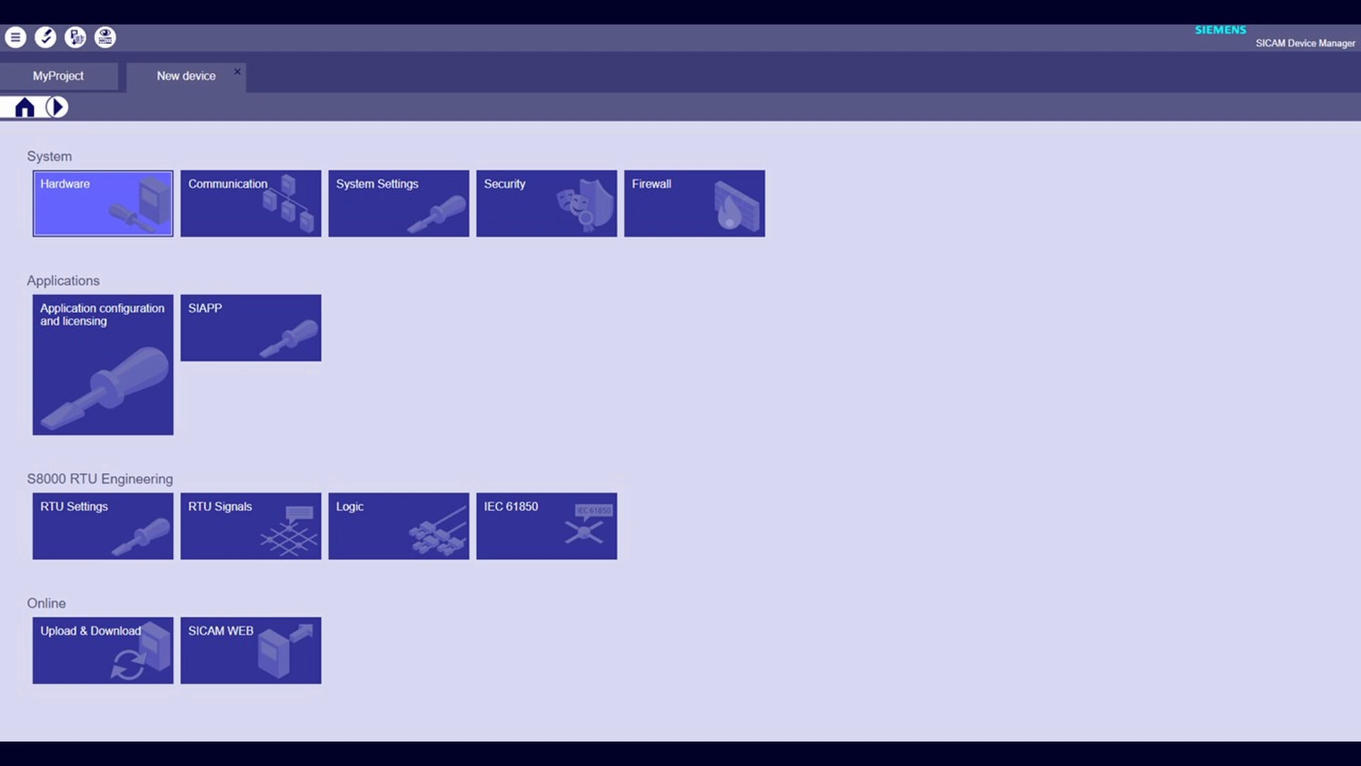
- Show the new device's hardware layout with its available communication interface modules
{"action": "left_click", "coordinate": [101, 204]}
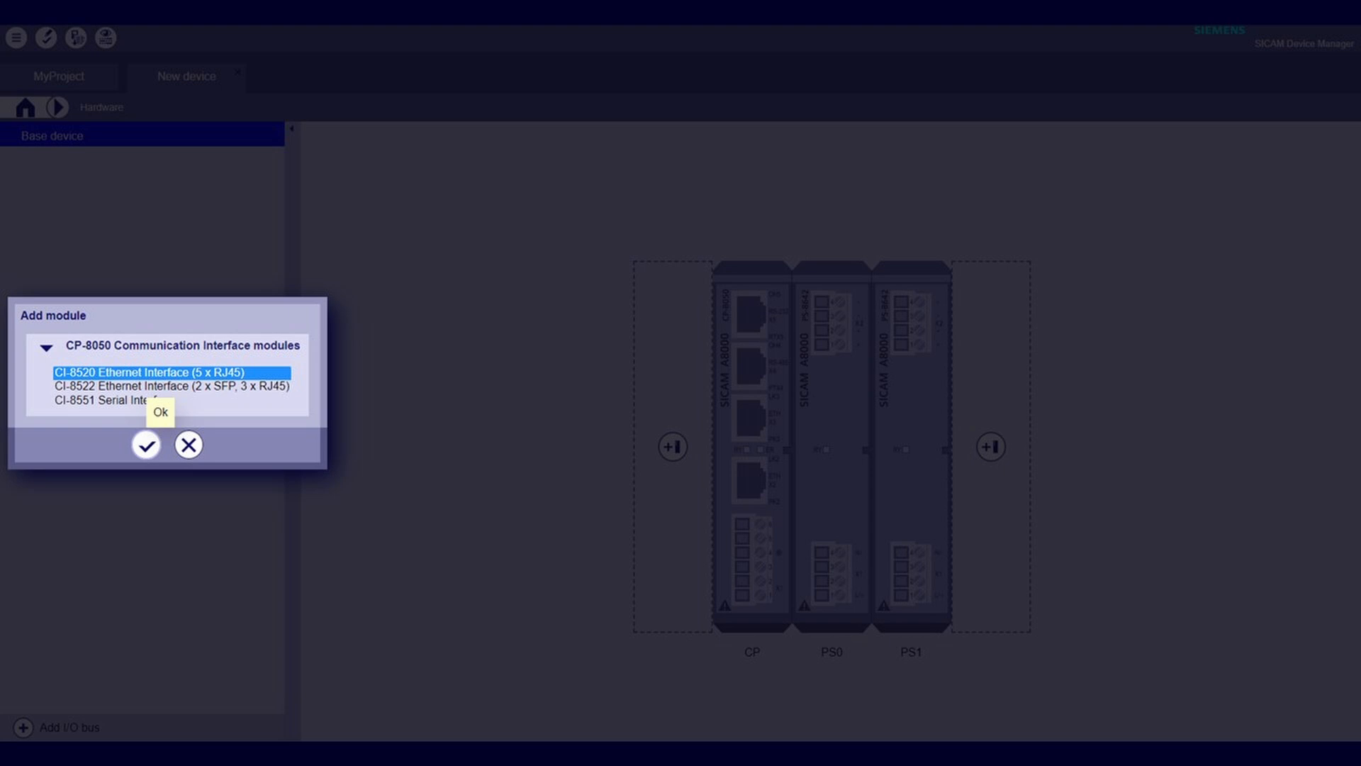
- Add the CI-8520 Ethernet Interface (5 x RJ45) module as CI0
{"action": "left_click", "coordinate": [145, 444]}
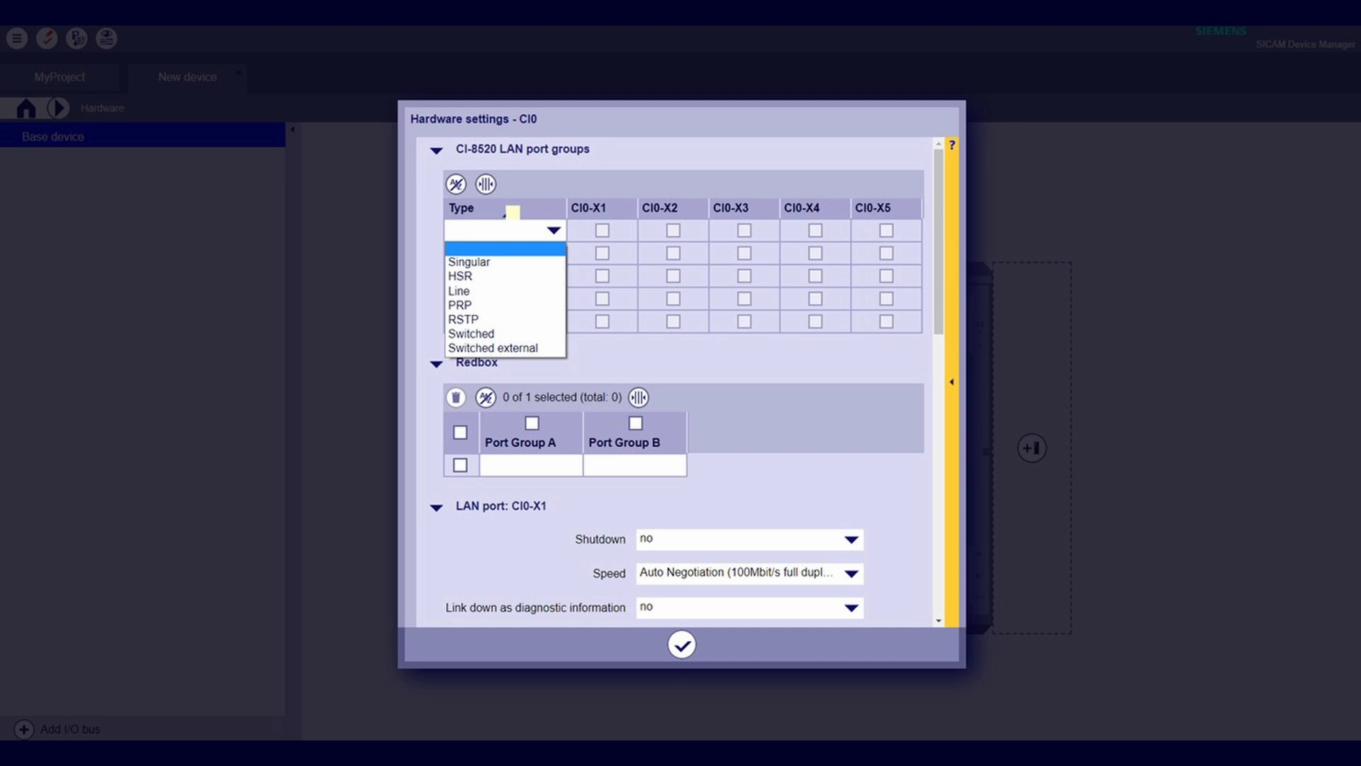
- Make the first LAN port group an HSR group of CI0-X1 and CI0-X2
{"action": "left_click", "coordinate": [459, 275]}
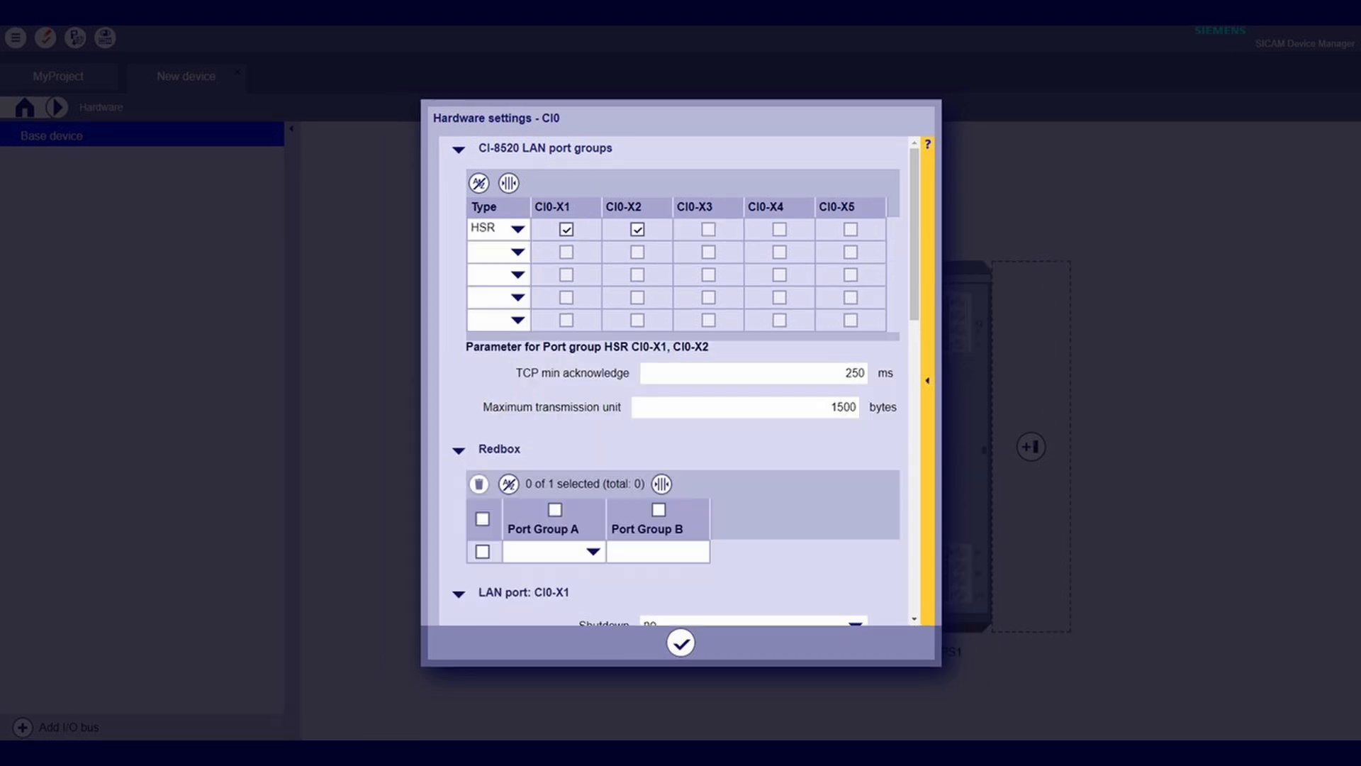
{"action": "left_click", "coordinate": [594, 552]}
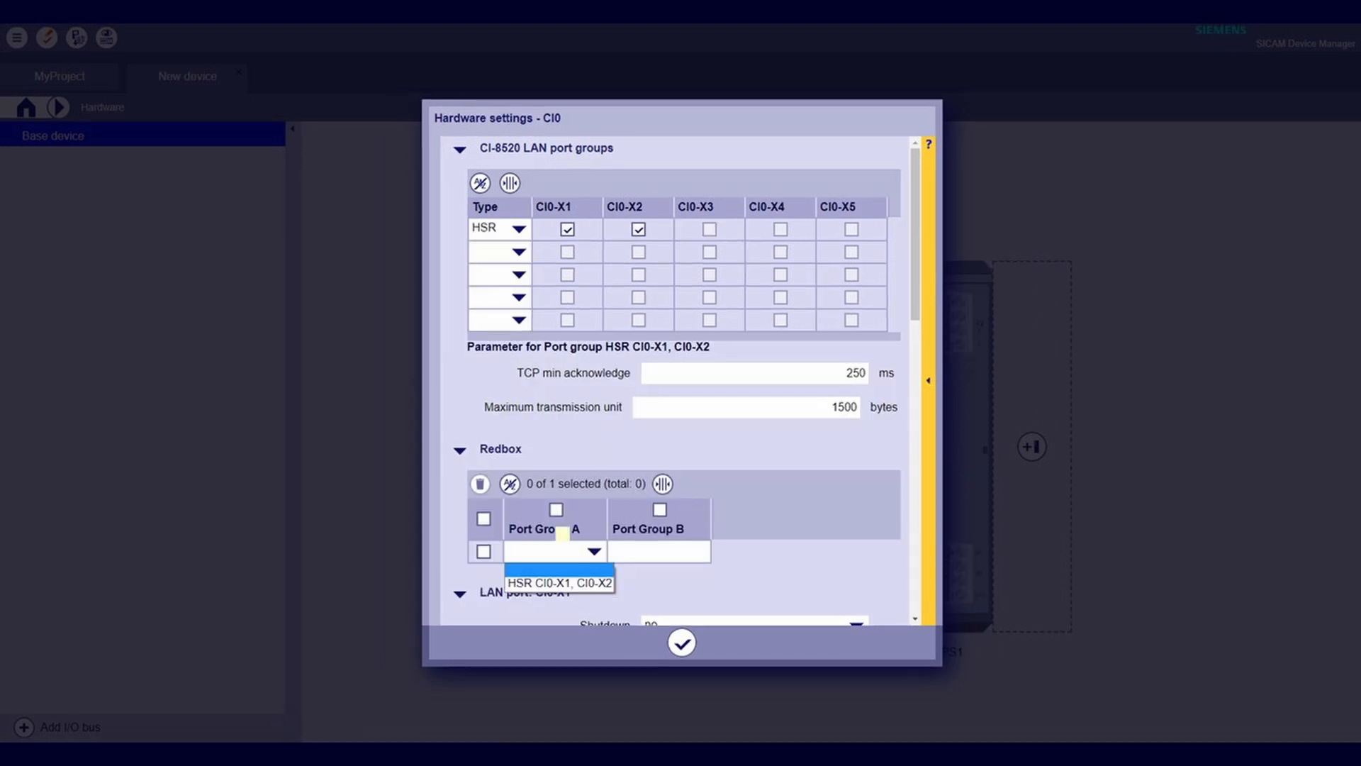
- Assign the HSR CI0-X1, CI0-X2 group to Redbox Port Group A
{"action": "left_click", "coordinate": [555, 581]}
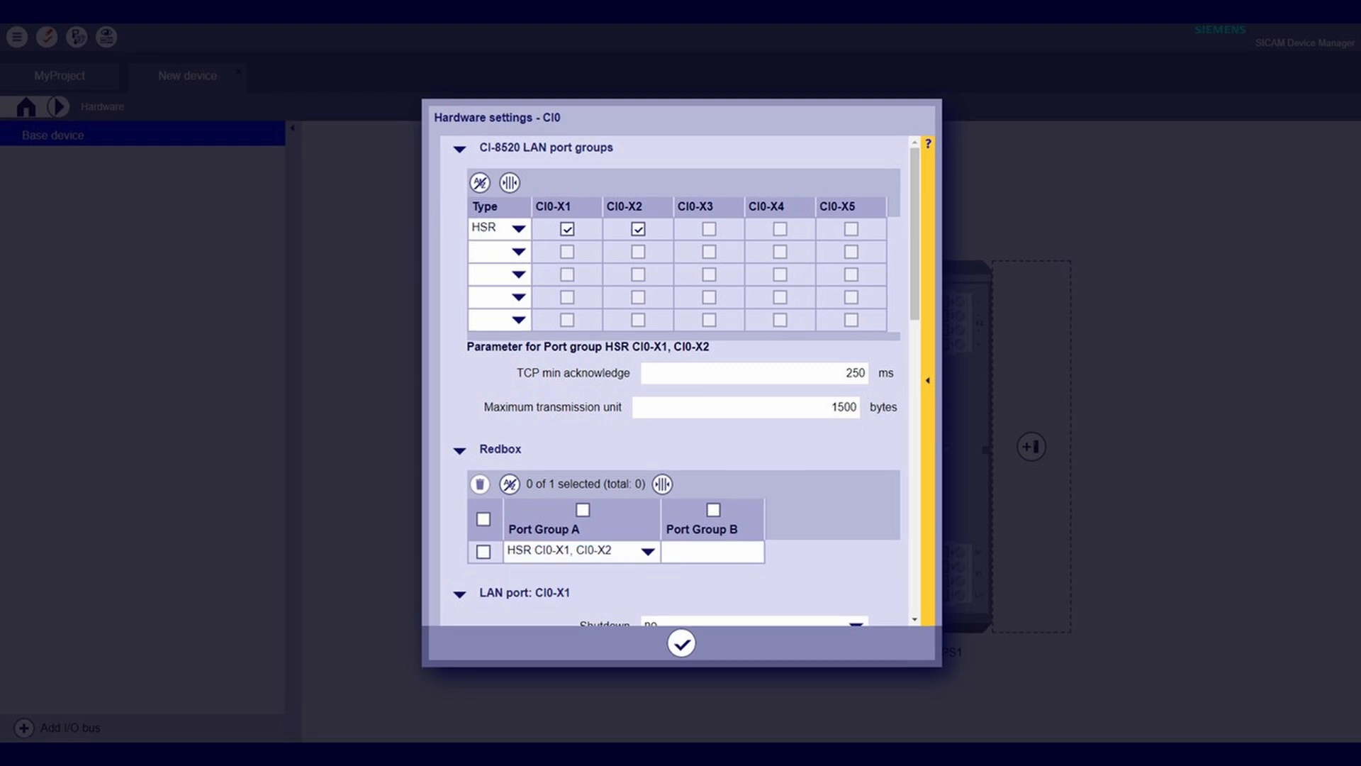
{"action": "left_click", "coordinate": [518, 252]}
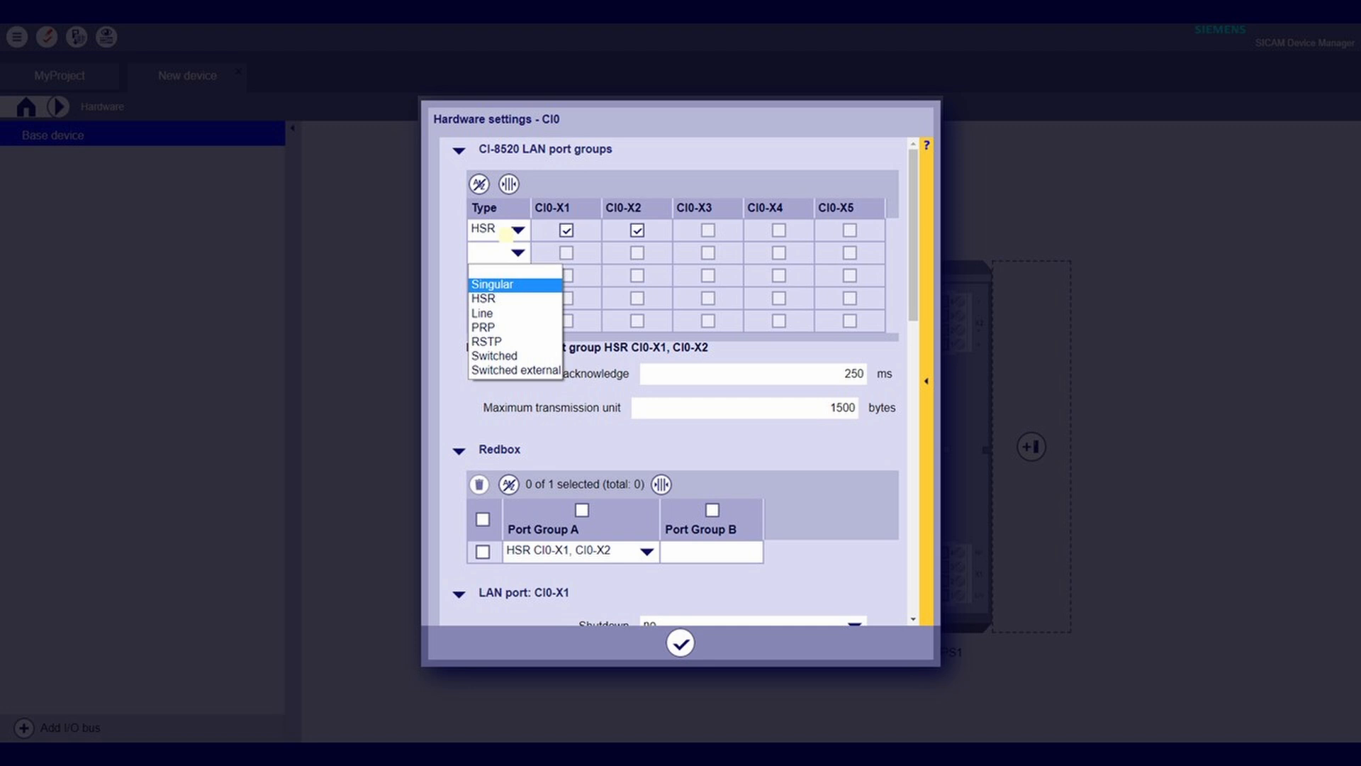